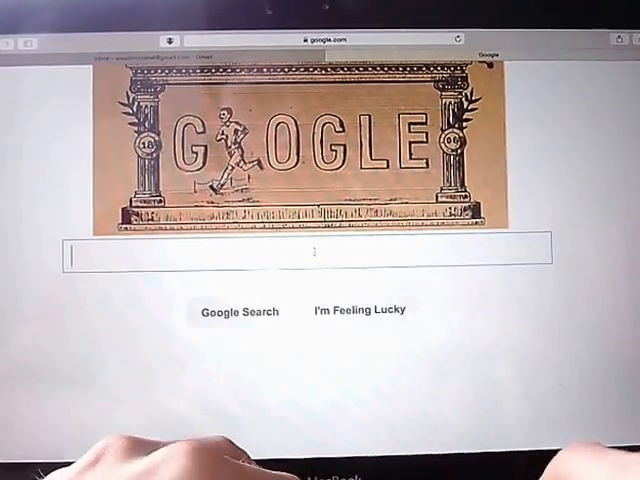
- Load the YouTube home page from the Safari address bar
{"action": "type", "text": "youtube"}
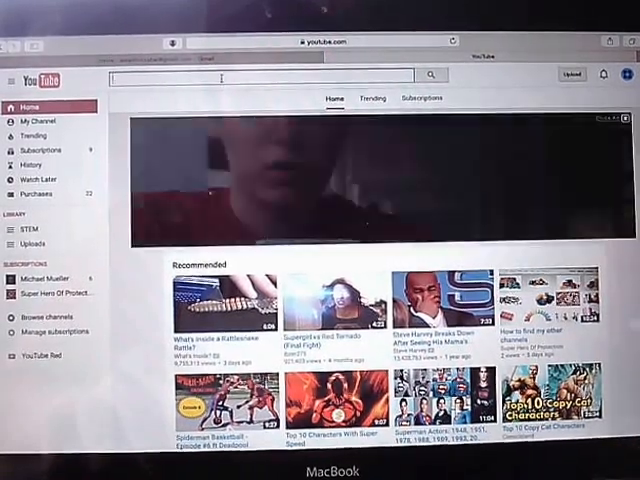
- Search YouTube for the channel name 'Whakko' and show the result filter options
{"action": "type", "text": "Whakko"}
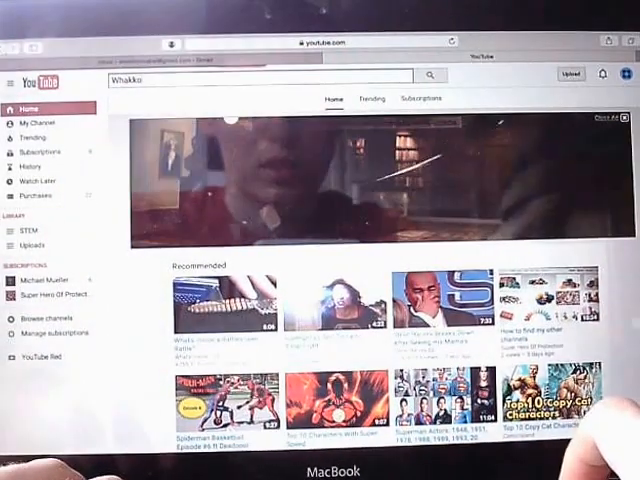
{"action": "left_click", "coordinate": [428, 76]}
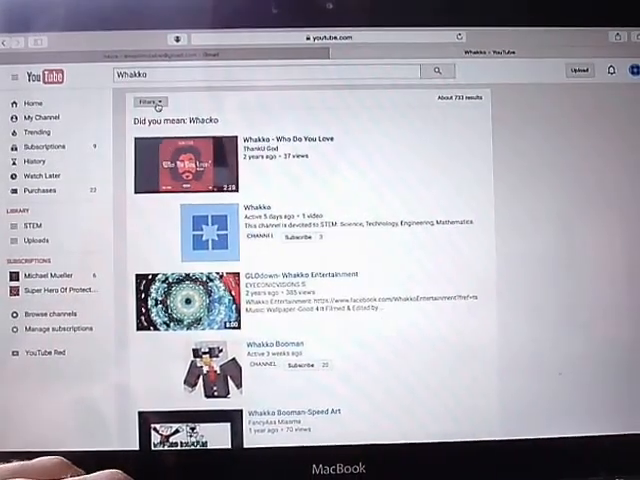
{"action": "left_click", "coordinate": [148, 102]}
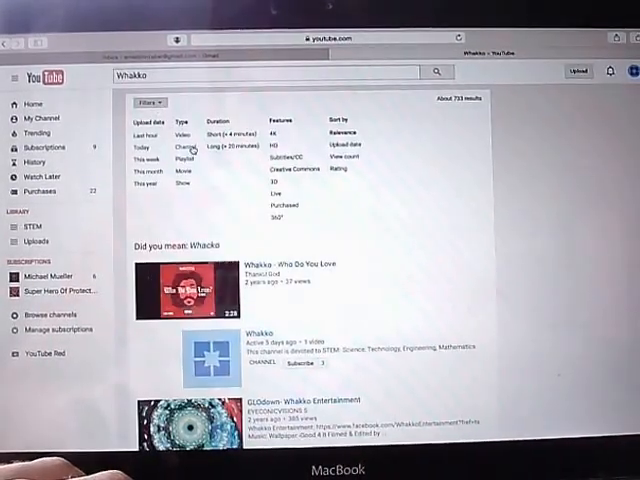